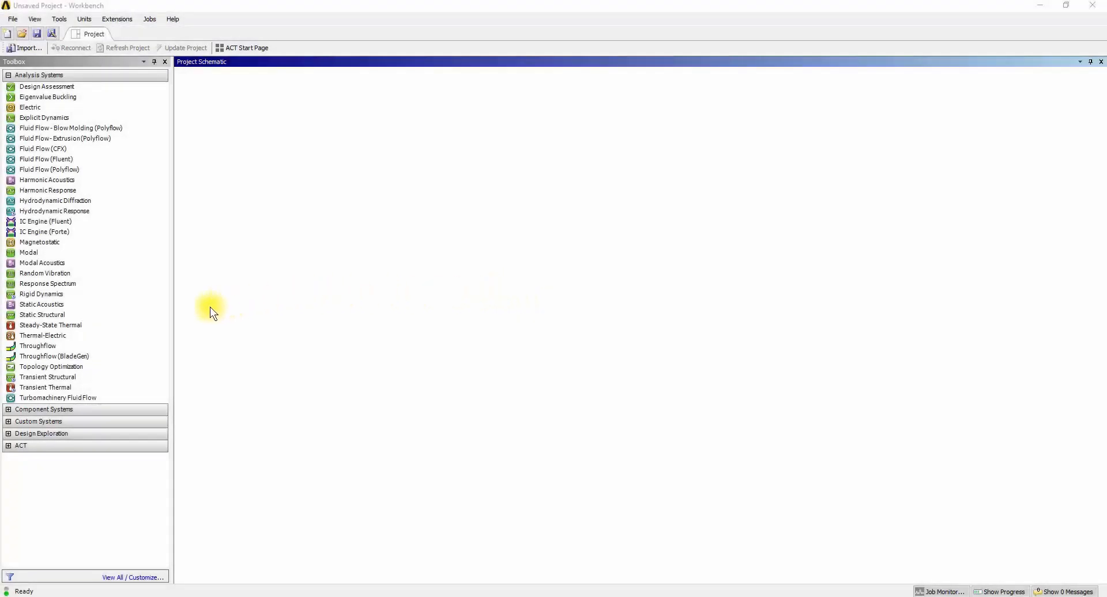
Add a Static Structural analysis system to the project schematic
left_click_drag(43, 314, 243, 121)
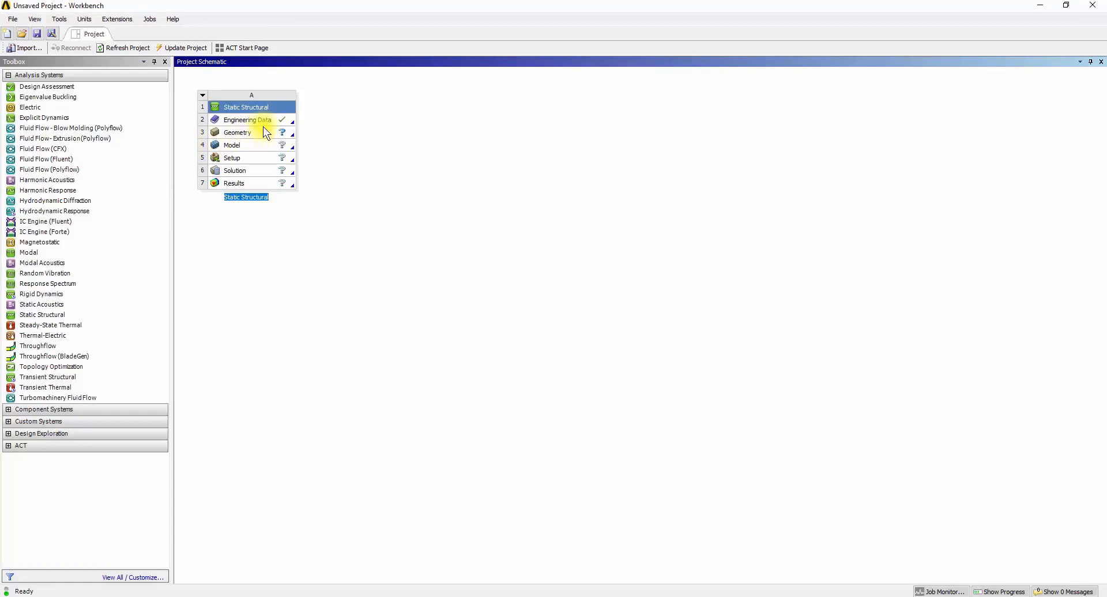
Import Baja_Fsae_Chassis.scdoc into the Static Structural system's Geometry cell
right_click(237, 132)
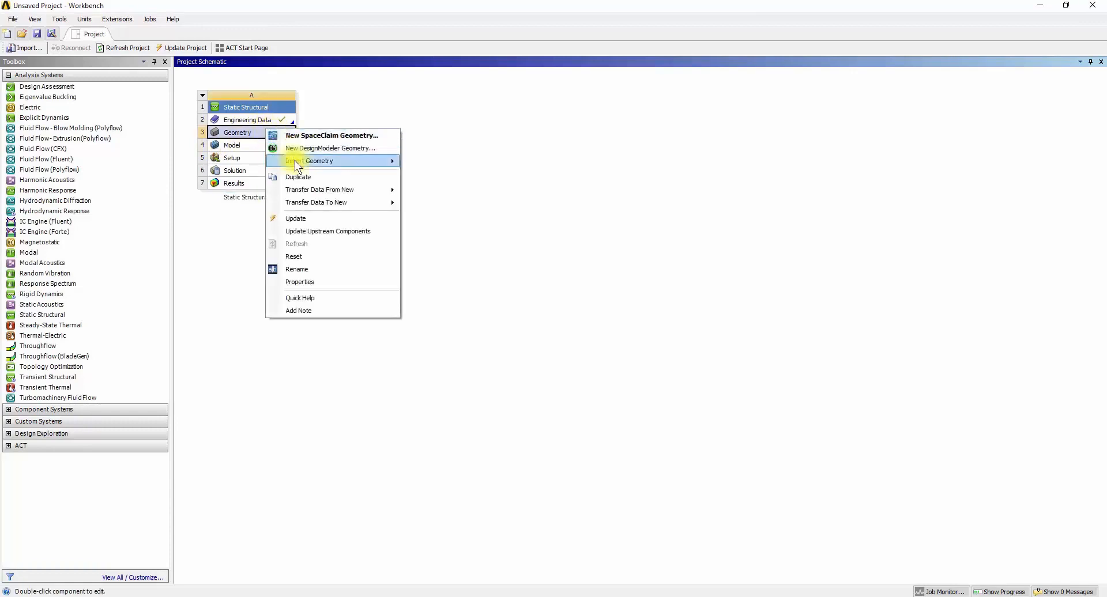
left_click(316, 161)
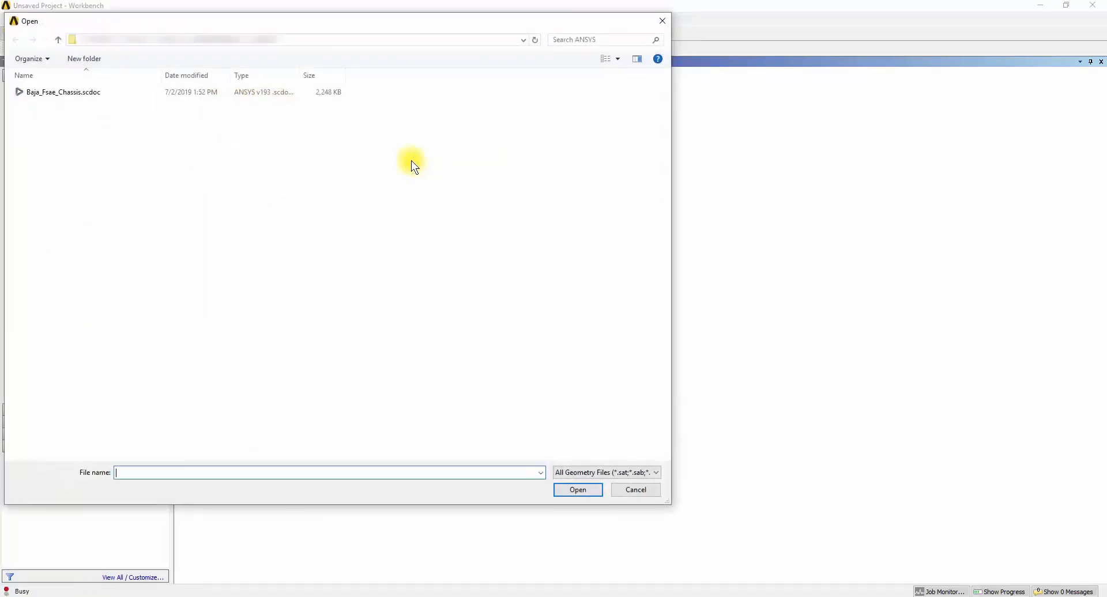
left_click(63, 92)
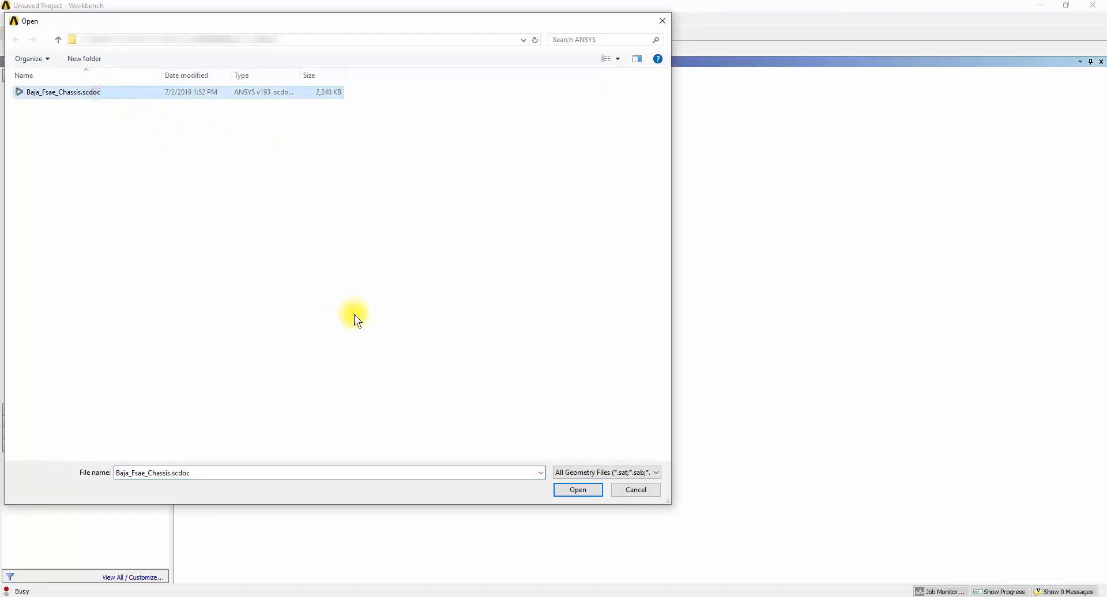
left_click(578, 490)
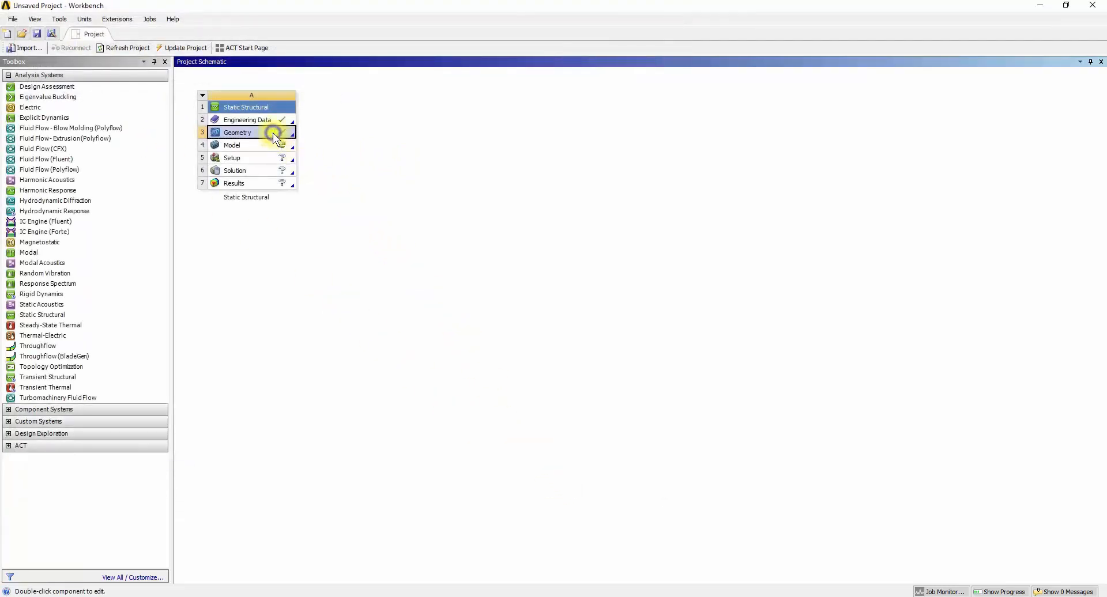
Open the chassis geometry in SpaceClaim and select all its tube-frame solid bodies
double_click(237, 133)
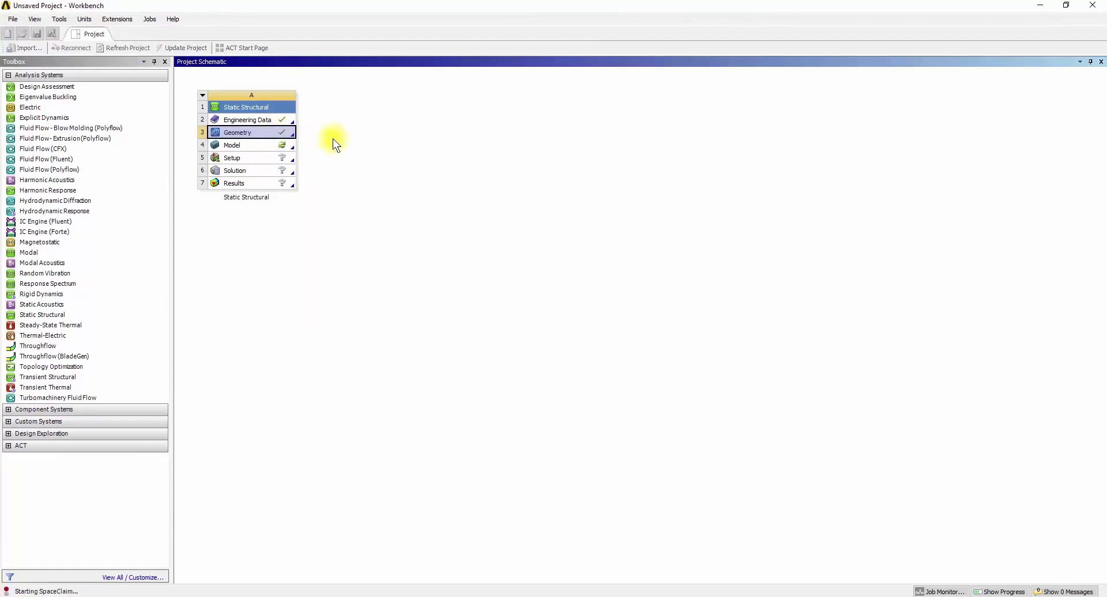
double_click(238, 132)
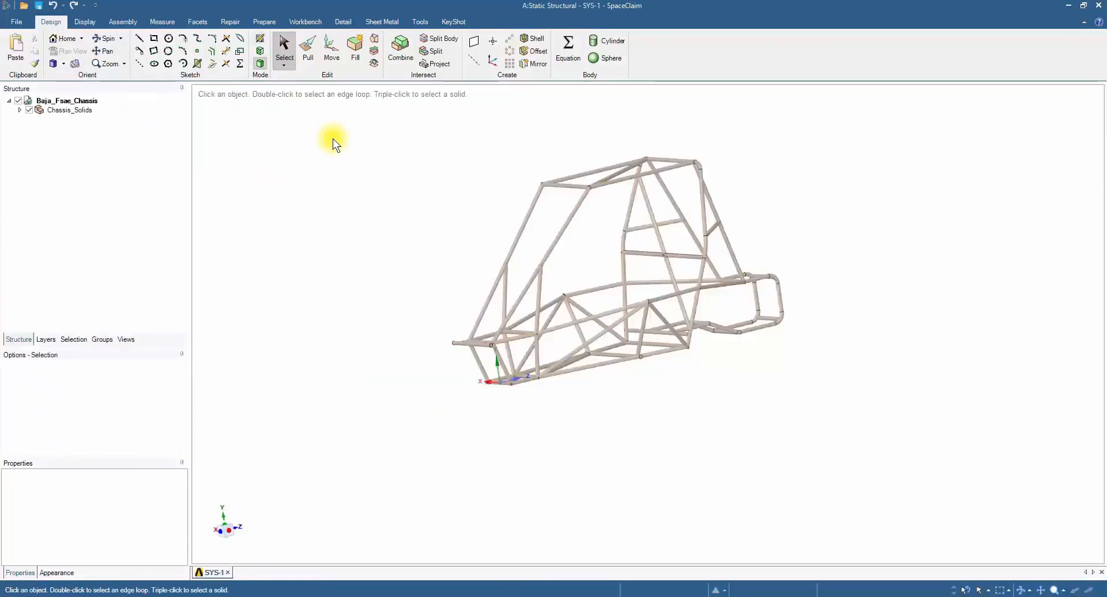
left_click_drag(335, 141, 448, 197)
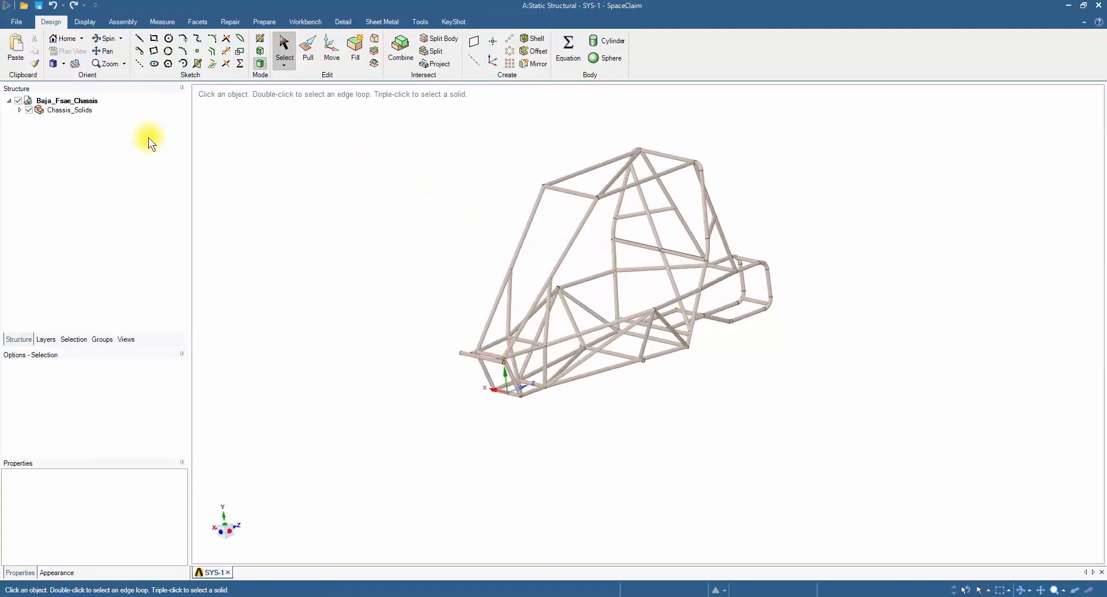
left_click(20, 110)
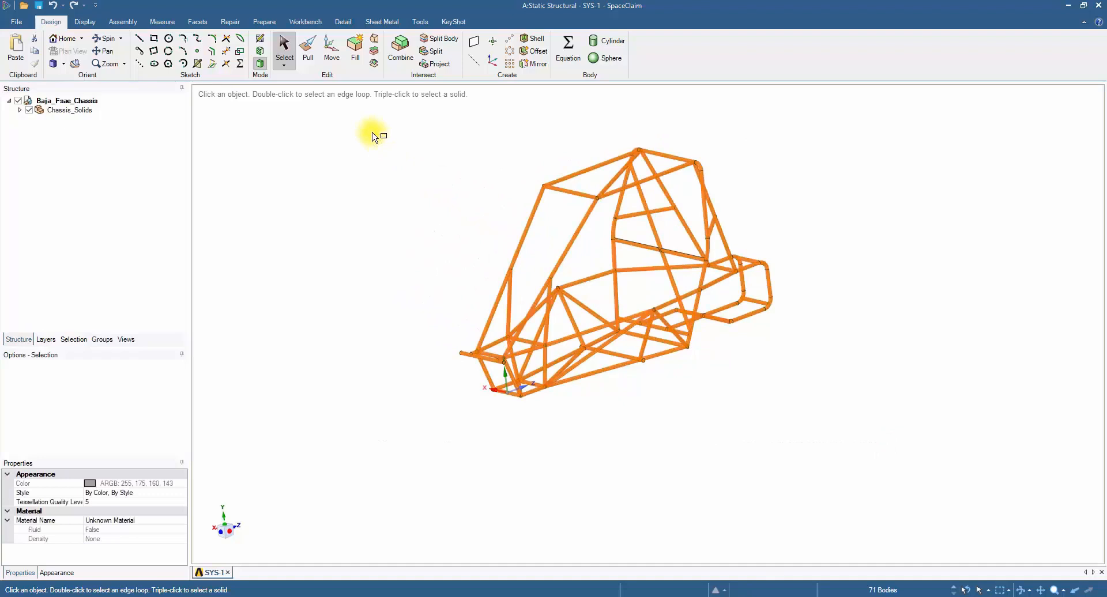
mouse_move(346, 114)
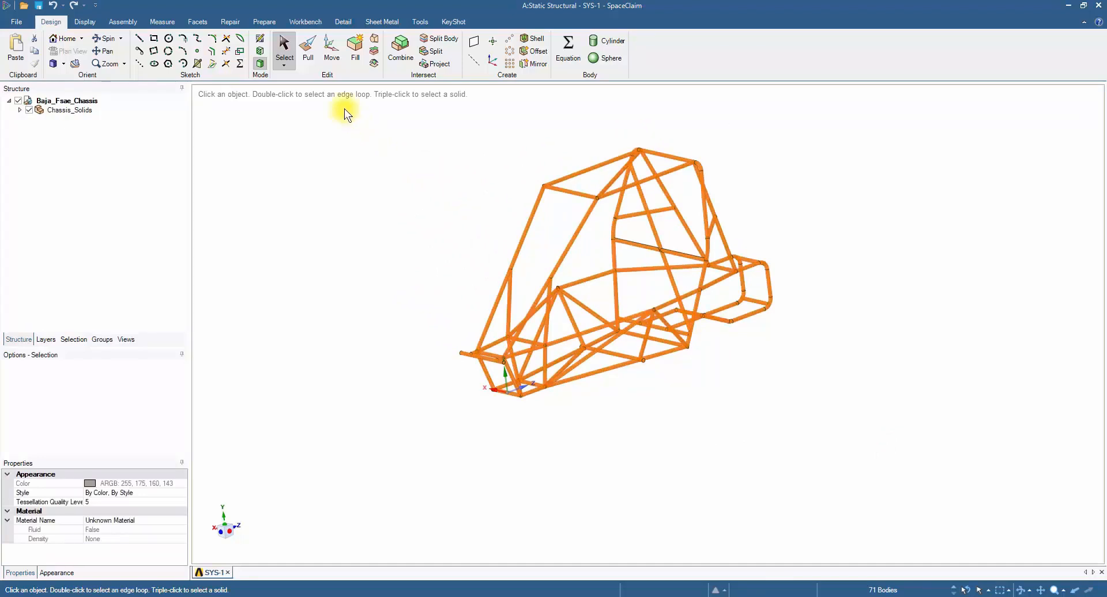
Extract beams from the selected chassis solids and review the extracted profiles and beams
left_click(263, 21)
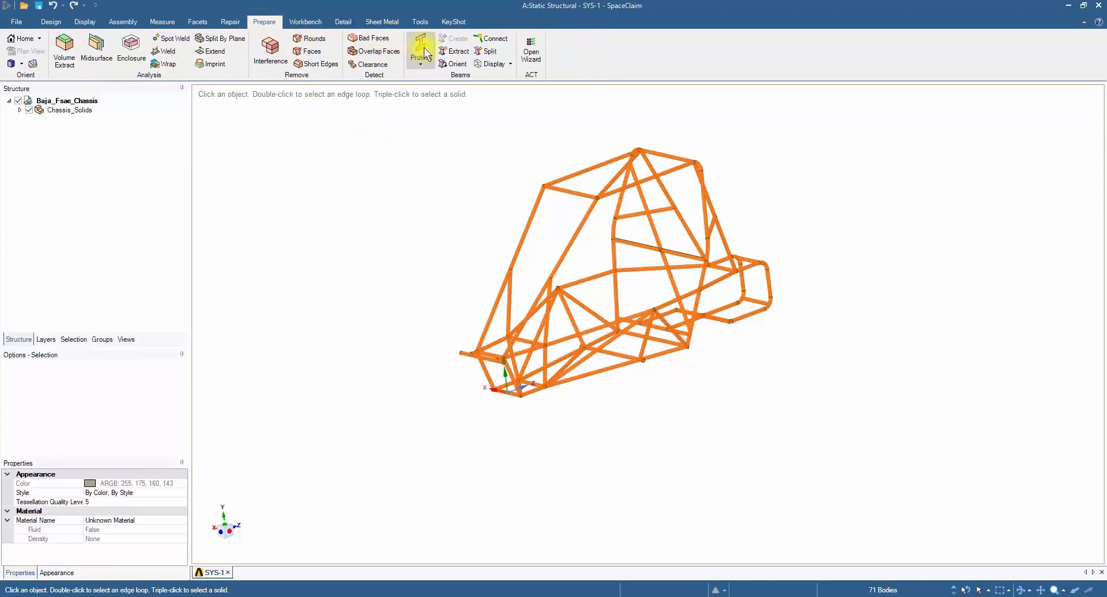
left_click(455, 51)
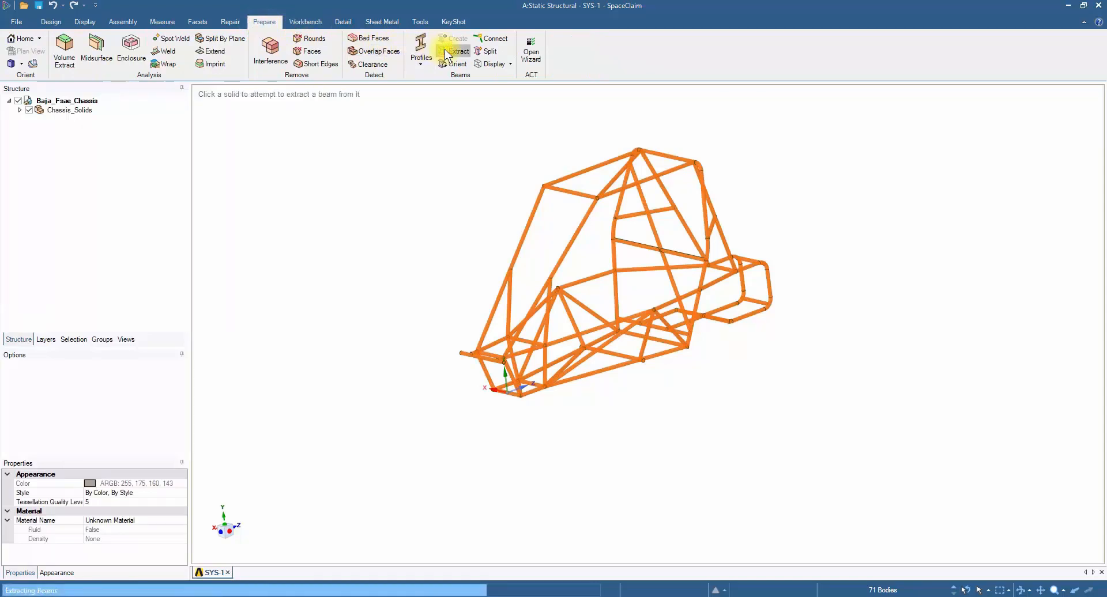
left_click(459, 51)
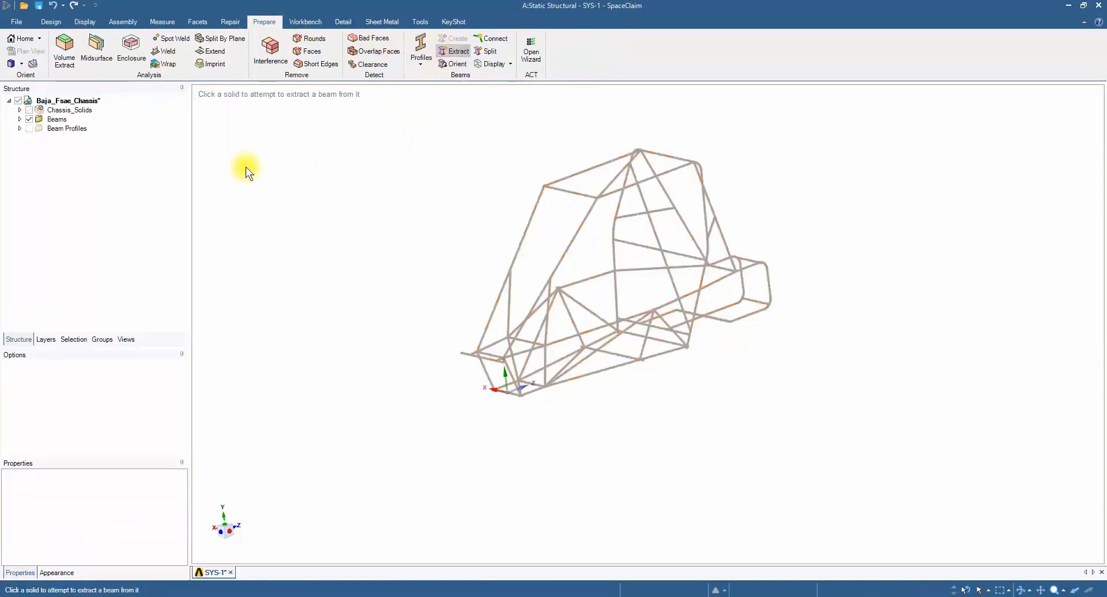
left_click(19, 128)
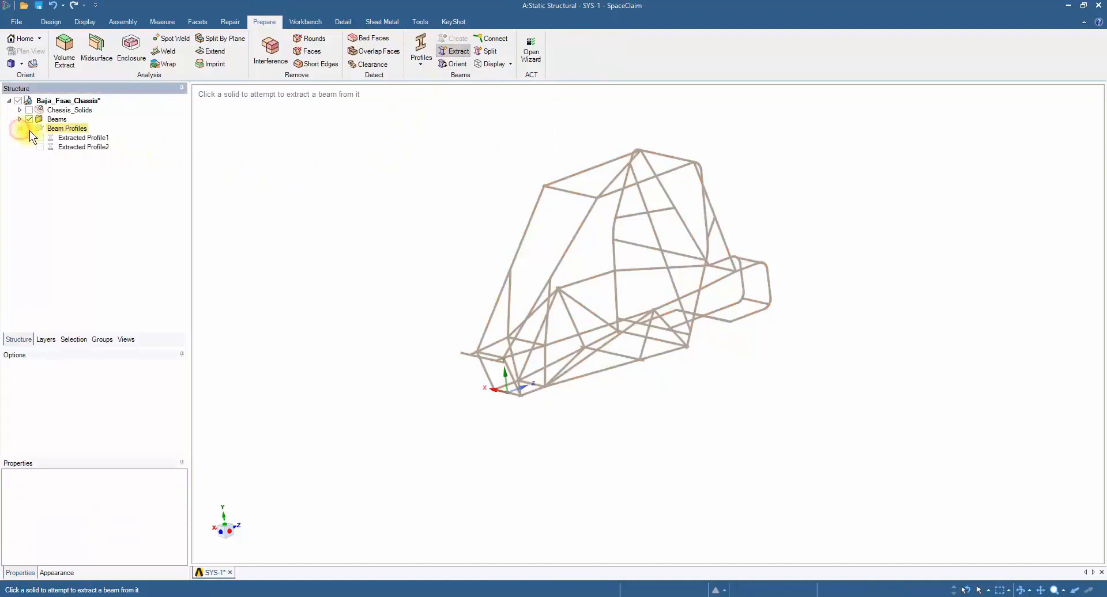
left_click(83, 147)
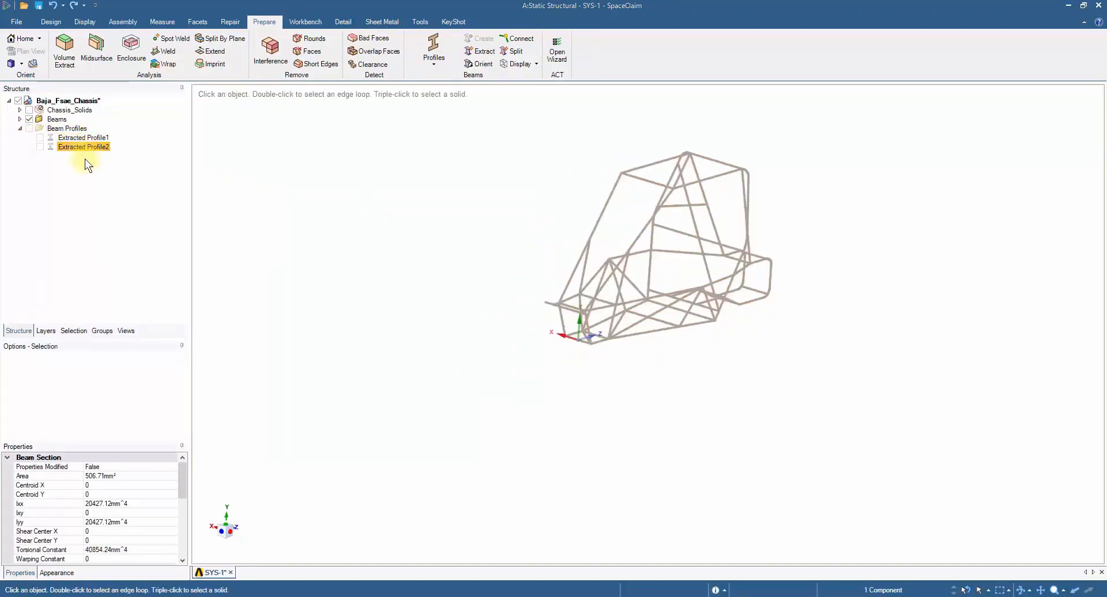
left_click(30, 119)
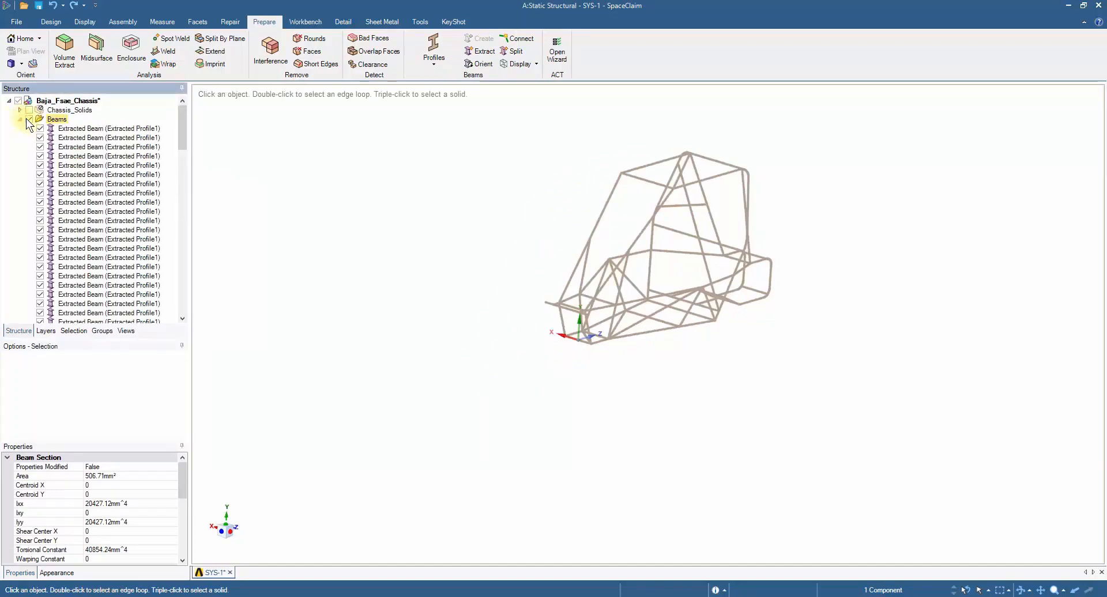
scroll("down", 3)
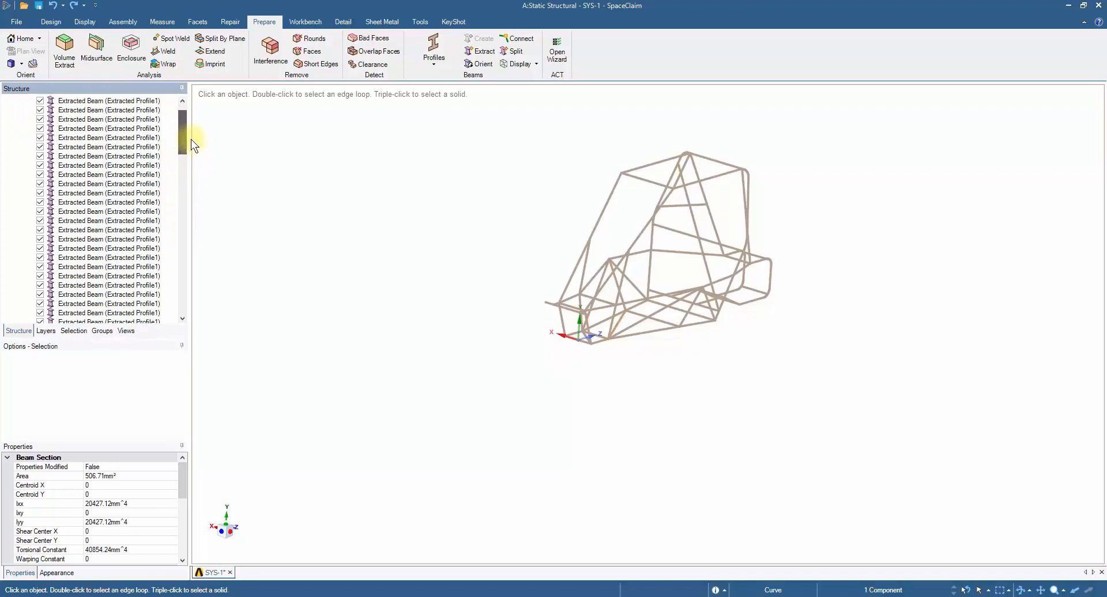
left_click(26, 120)
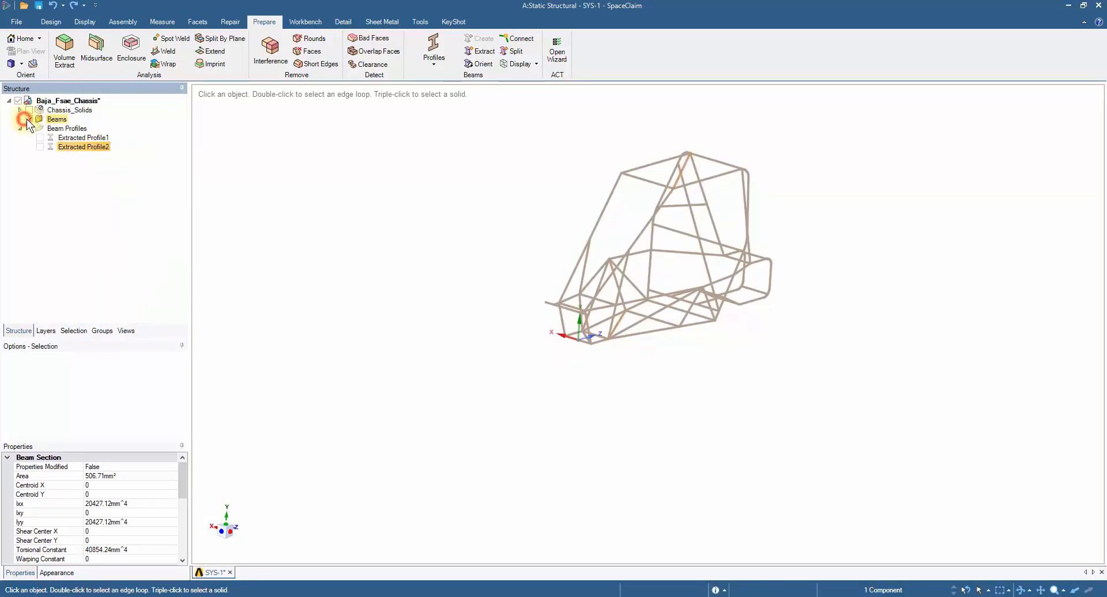
Add a Circular Tube beam profile alongside the two extracted profiles
left_click(434, 51)
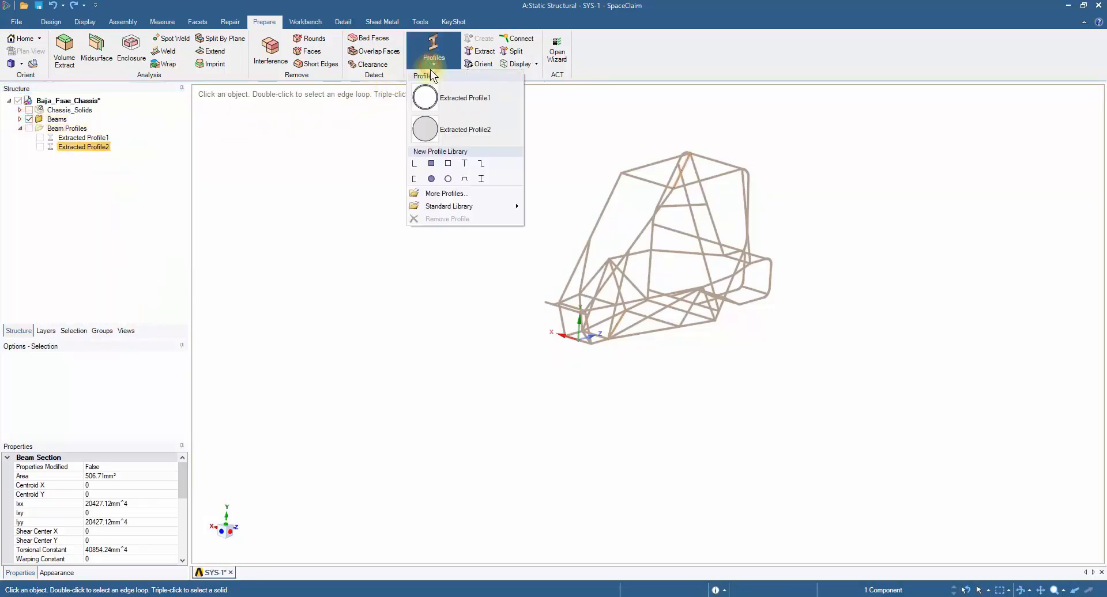
left_click(447, 178)
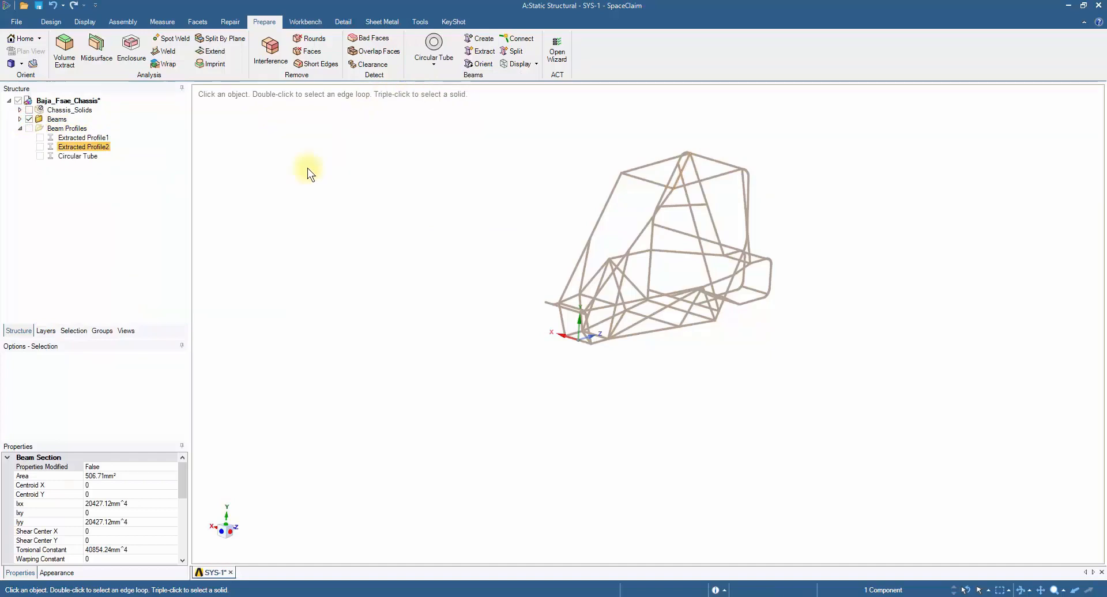
left_click(78, 156)
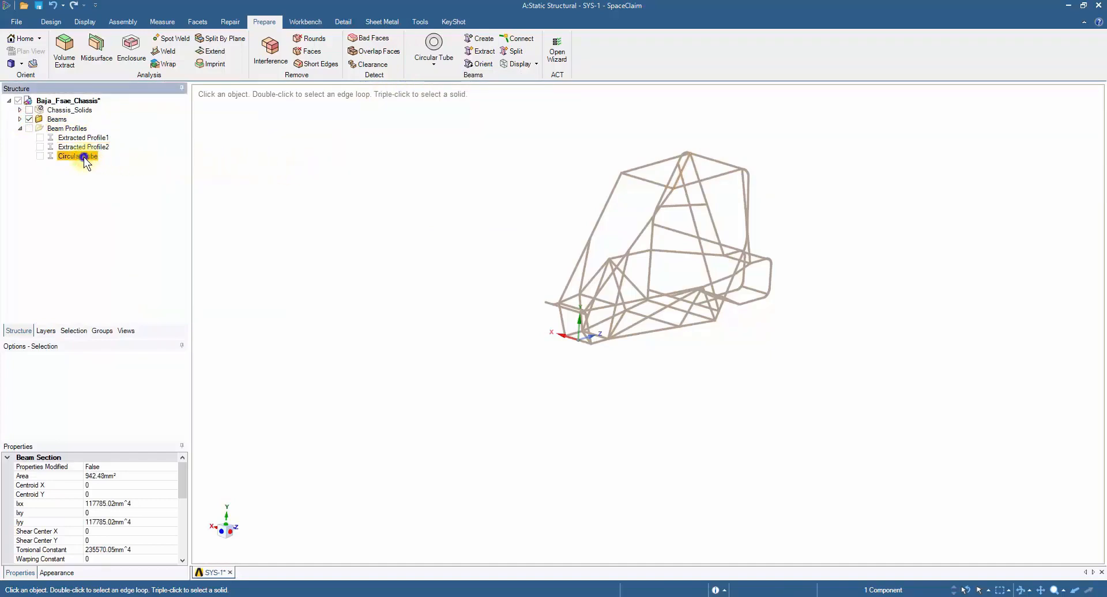
Set the Circular Tube profile to Ro 17.5 mm and Ri 16 mm, then return to the chassis model
double_click(77, 155)
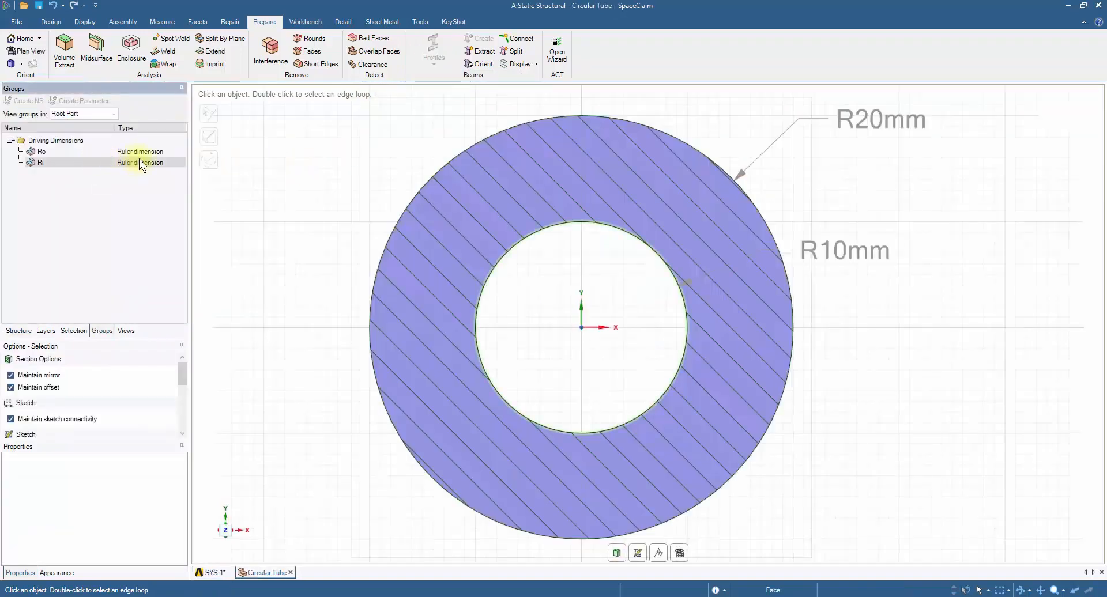
left_click(880, 120)
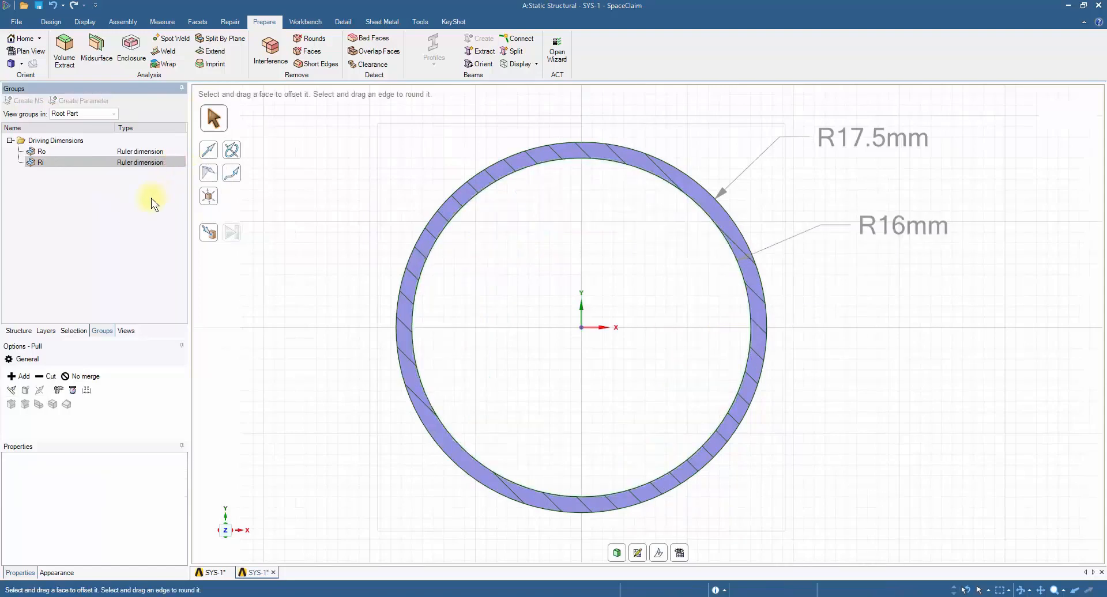
left_click(214, 573)
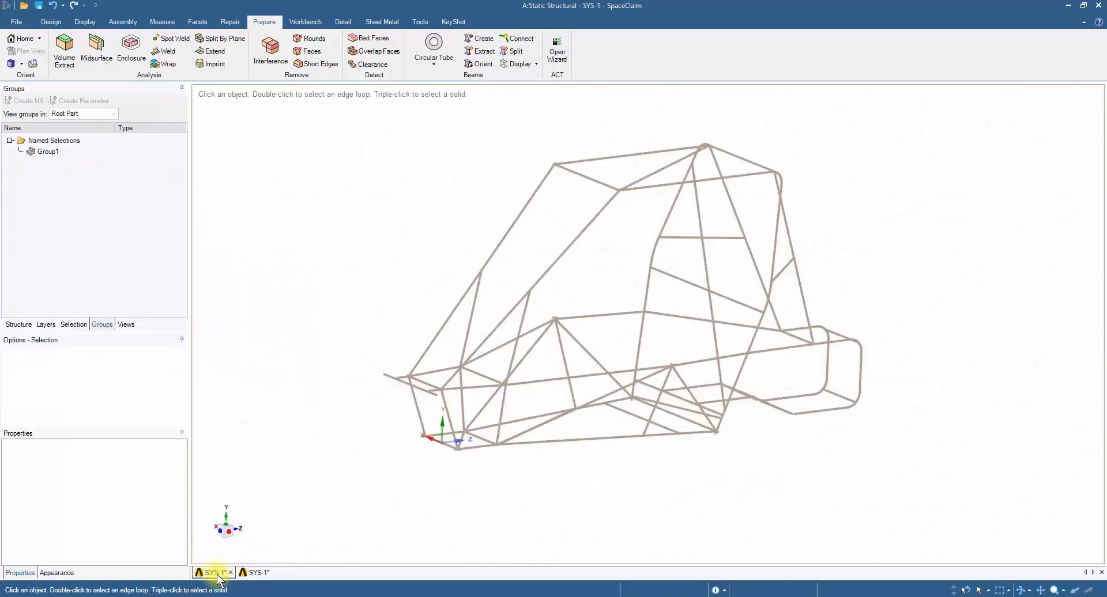
left_click(17, 324)
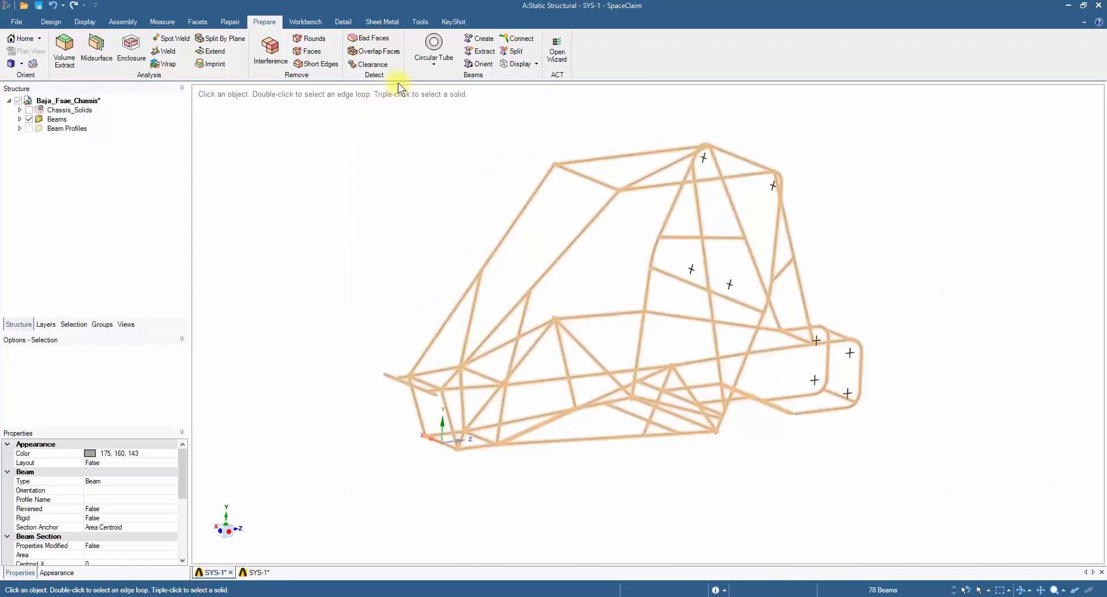
Display the chassis beams as thin lines with nothing selected
left_click(433, 50)
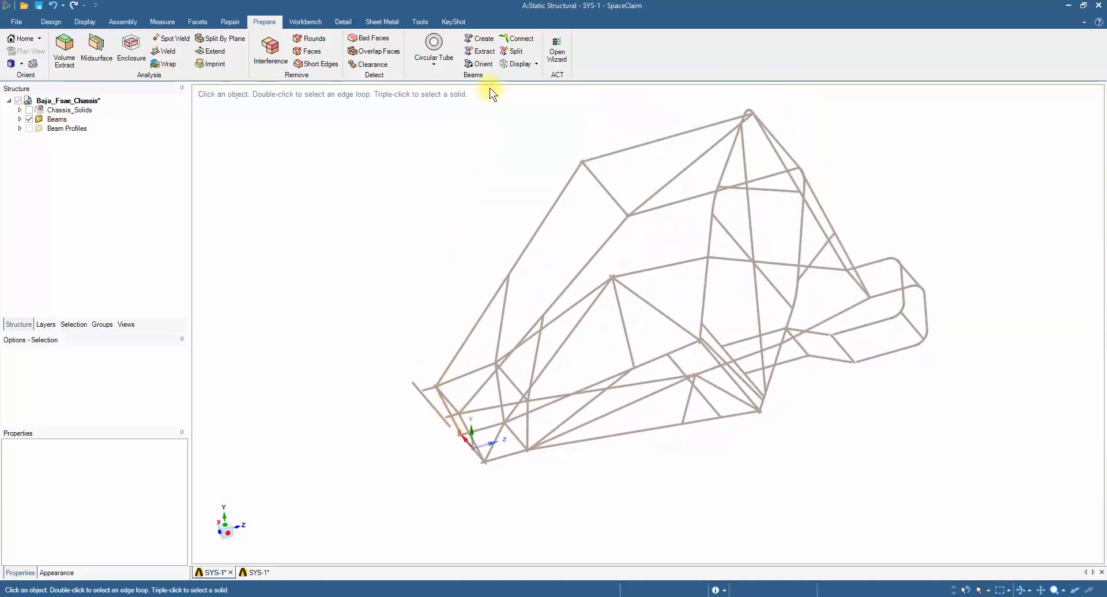
Detect the 31 beam-end gaps within 35 mm and fix them down to 10 remaining
left_click(518, 38)
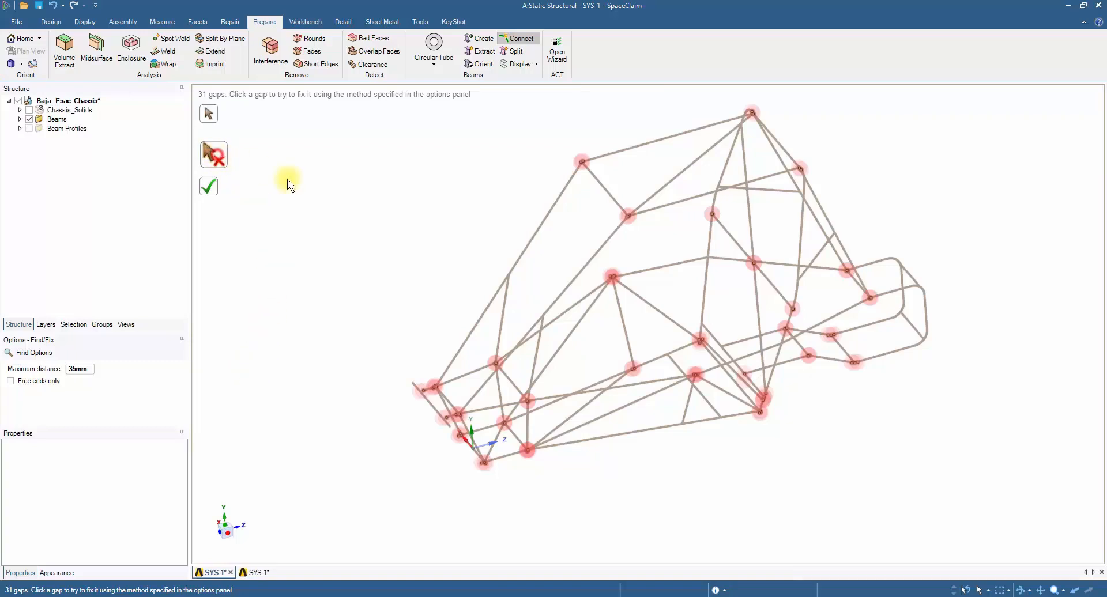
left_click_drag(287, 184, 769, 249)
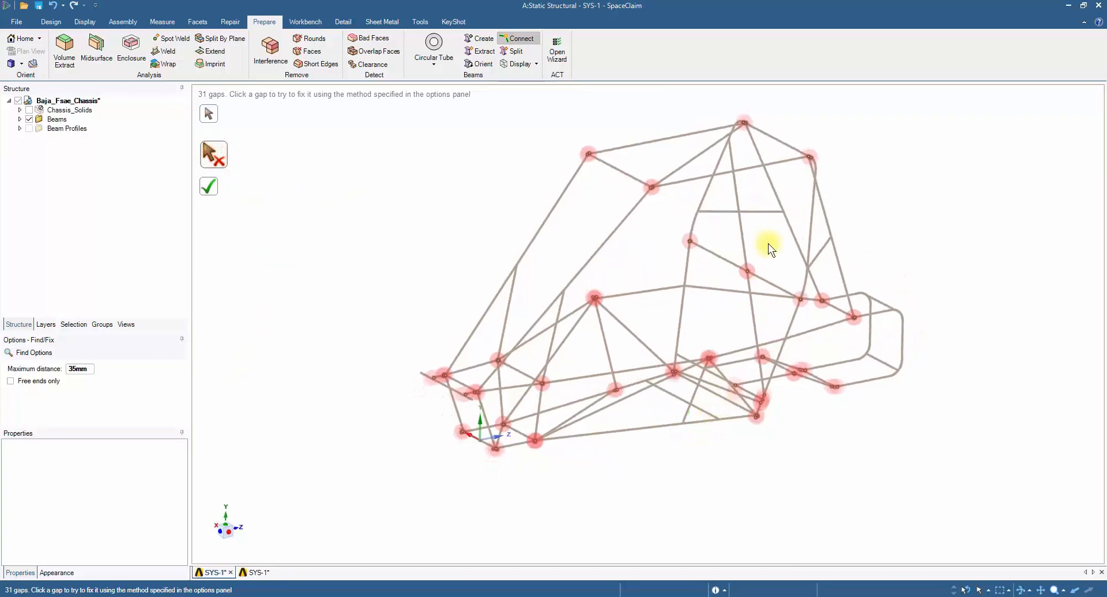
scroll("up", 3)
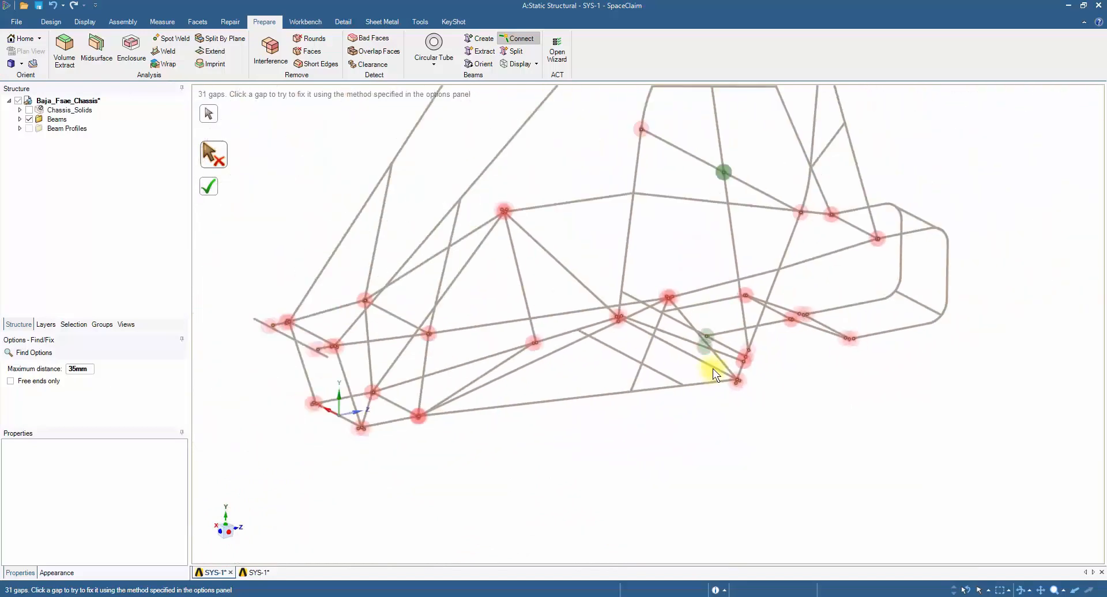
left_click_drag(712, 375, 430, 276)
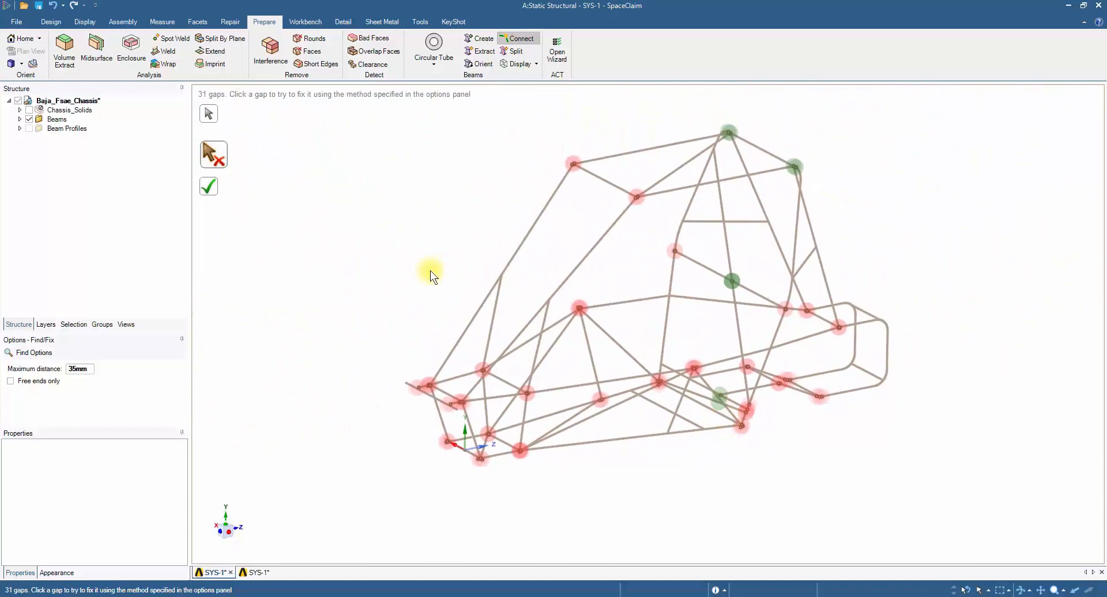
left_click(208, 187)
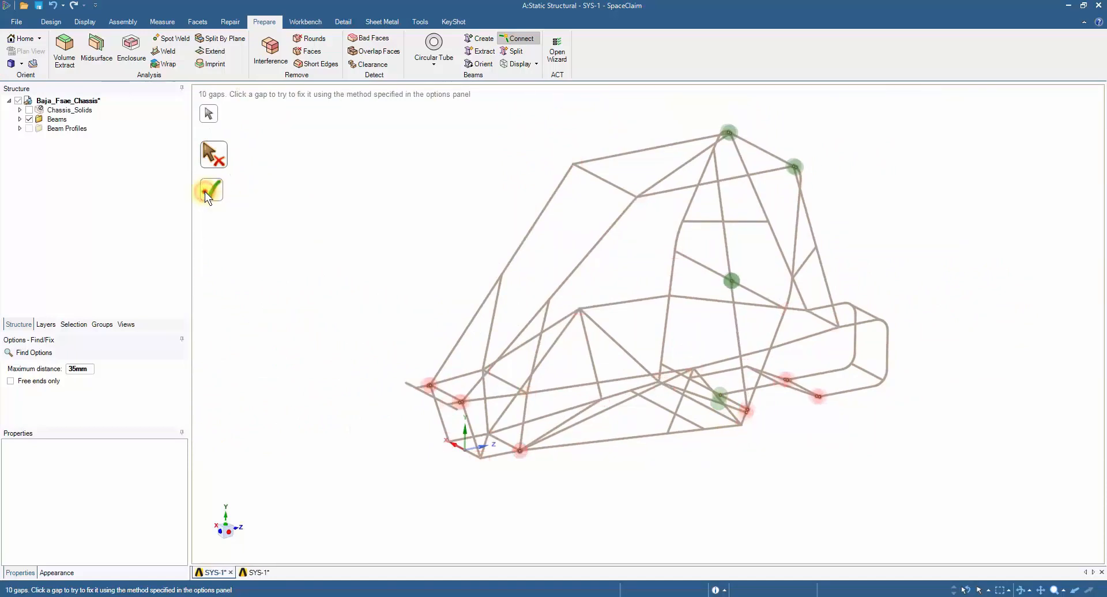
Complete the Connect gap repair and inspect the rejoined beam frame
left_click(209, 190)
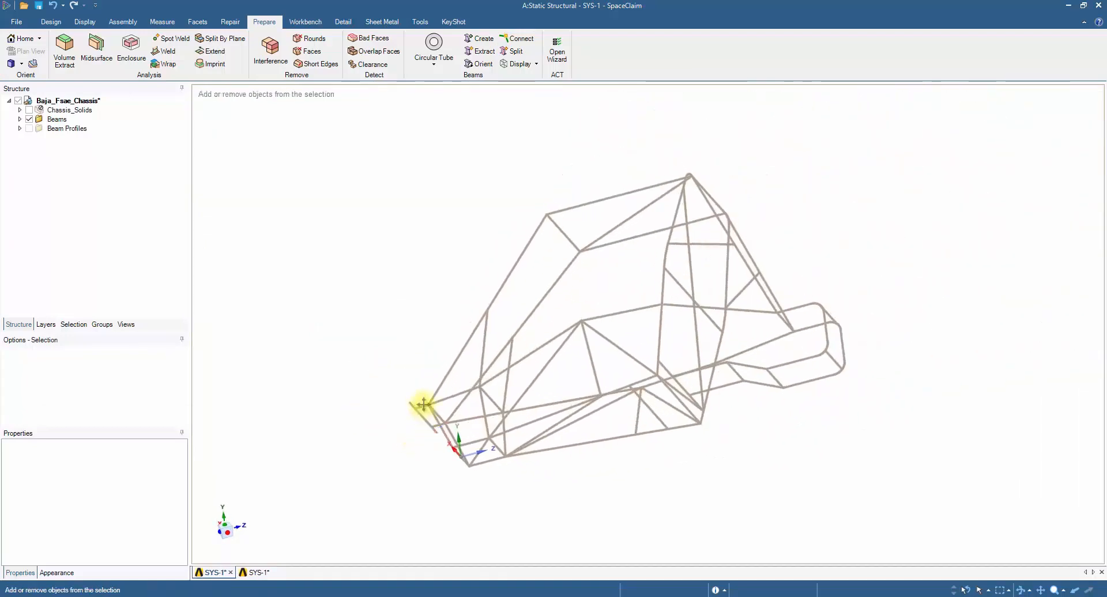
left_click_drag(423, 404, 422, 359)
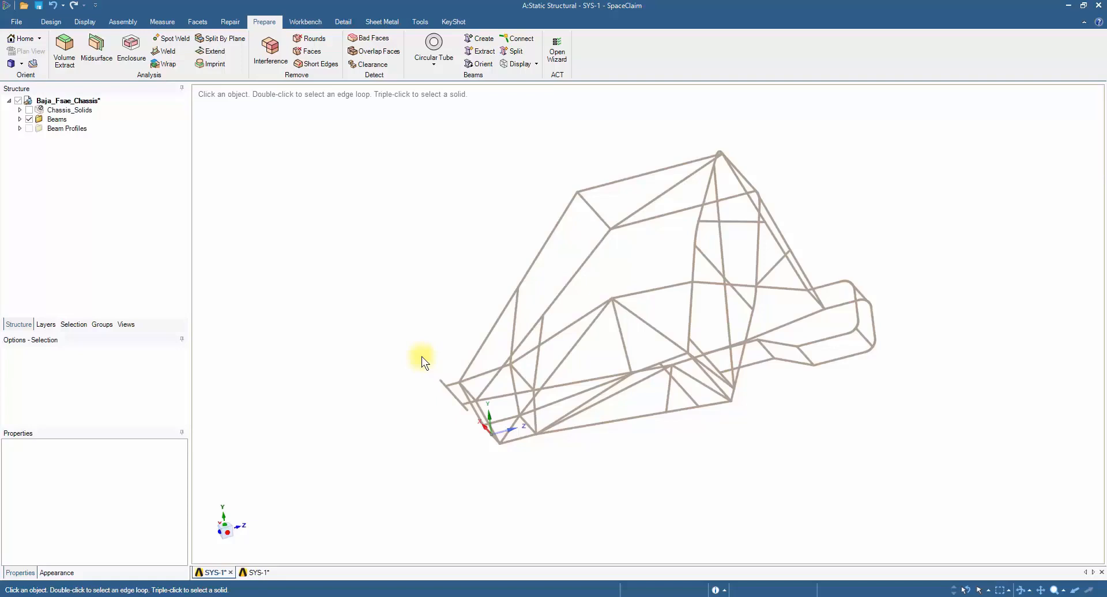
mouse_move(386, 201)
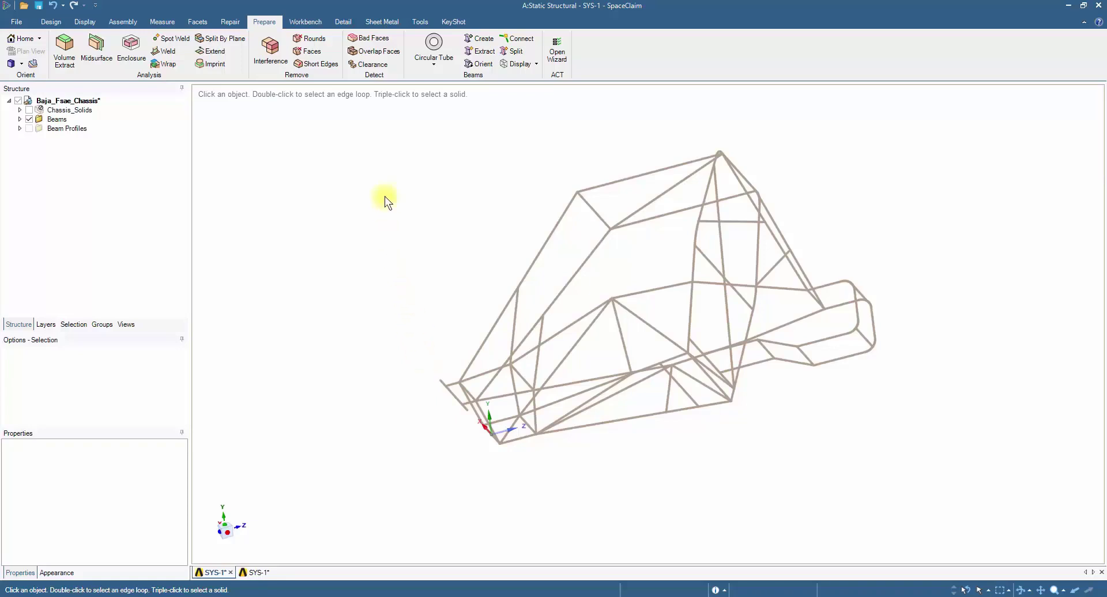
Share the coincident topology (1 edge, 62 vertices) across the whole beam frame
left_click(304, 21)
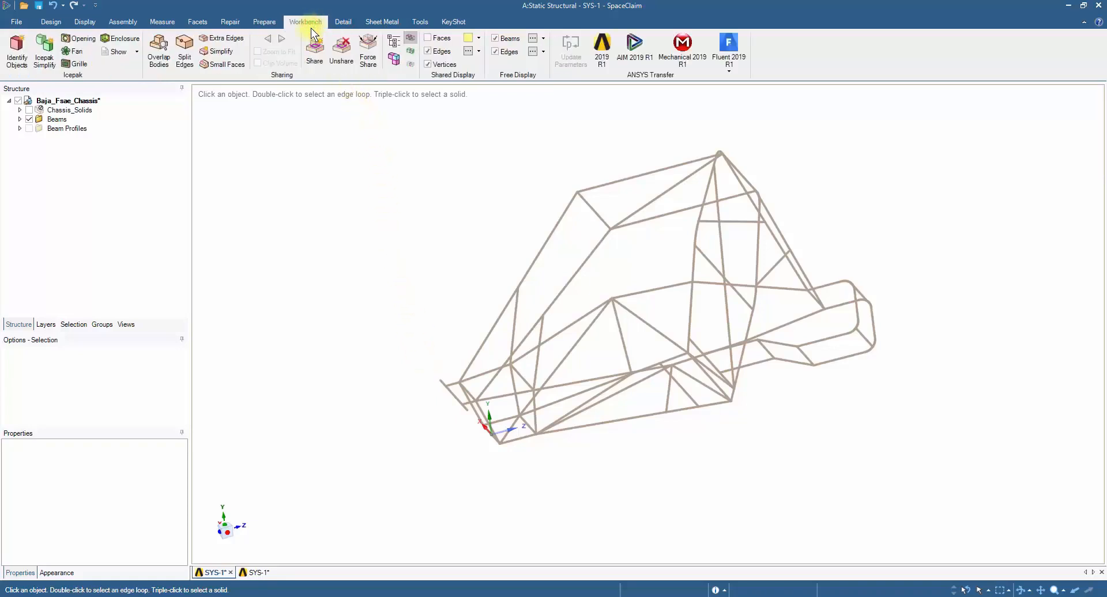
left_click(314, 50)
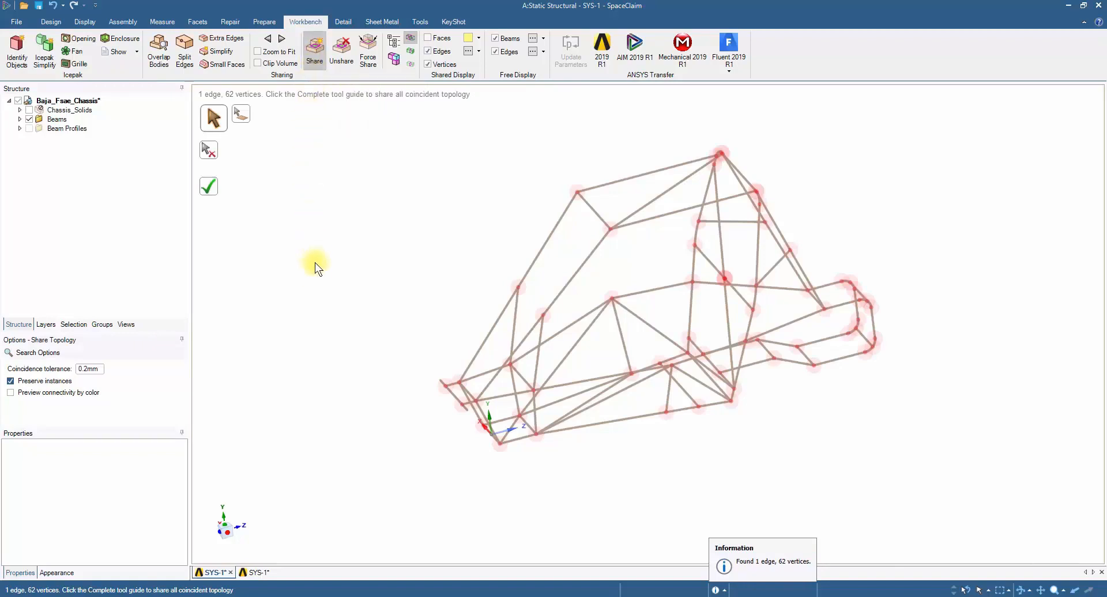
left_click(209, 187)
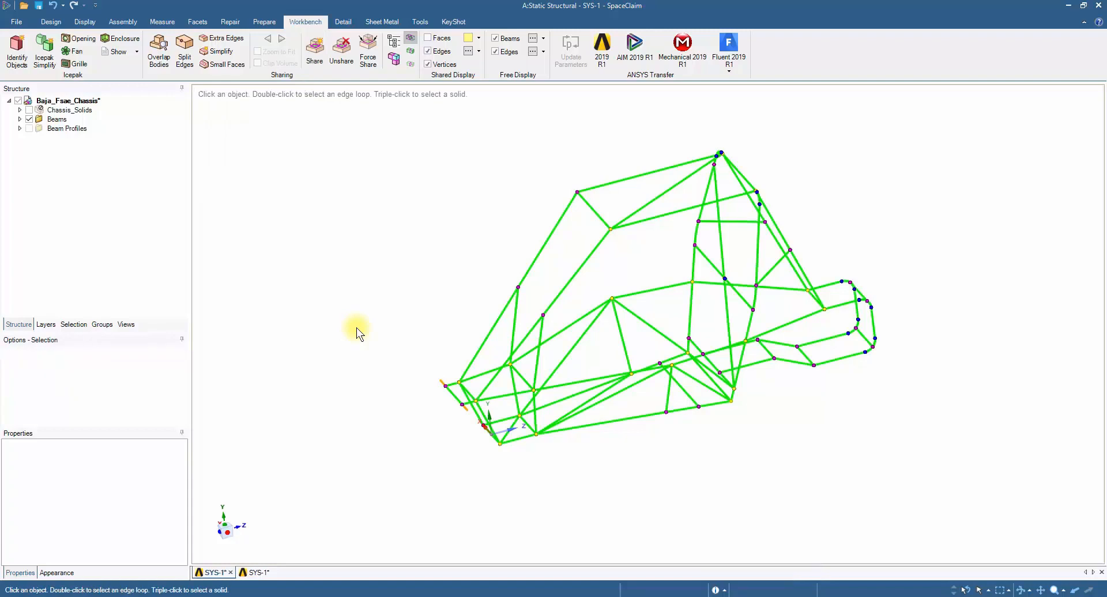
mouse_move(659, 190)
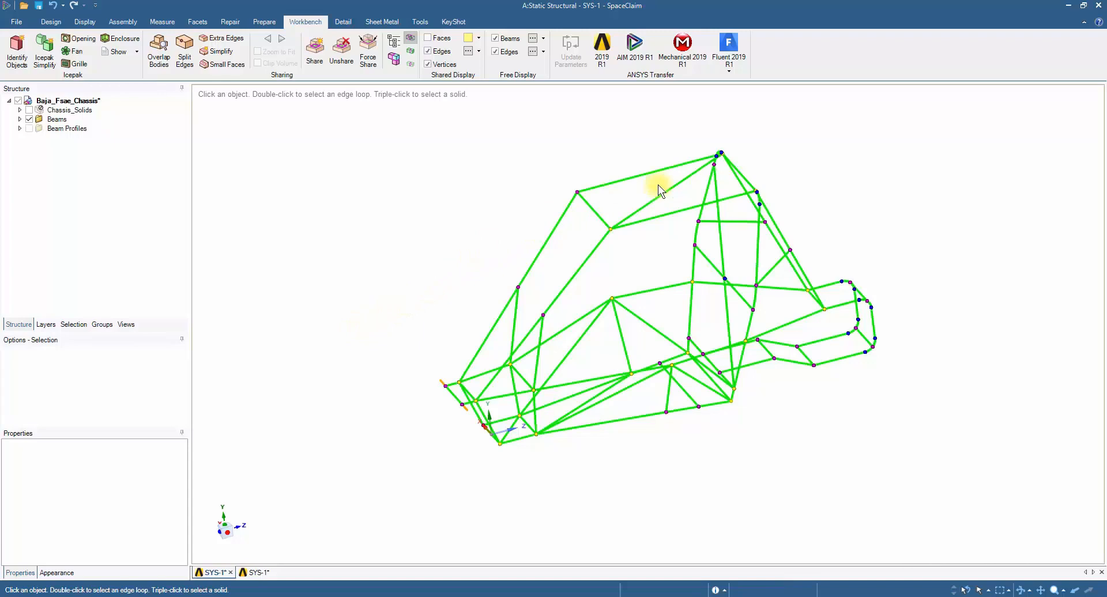
mouse_move(1086, 14)
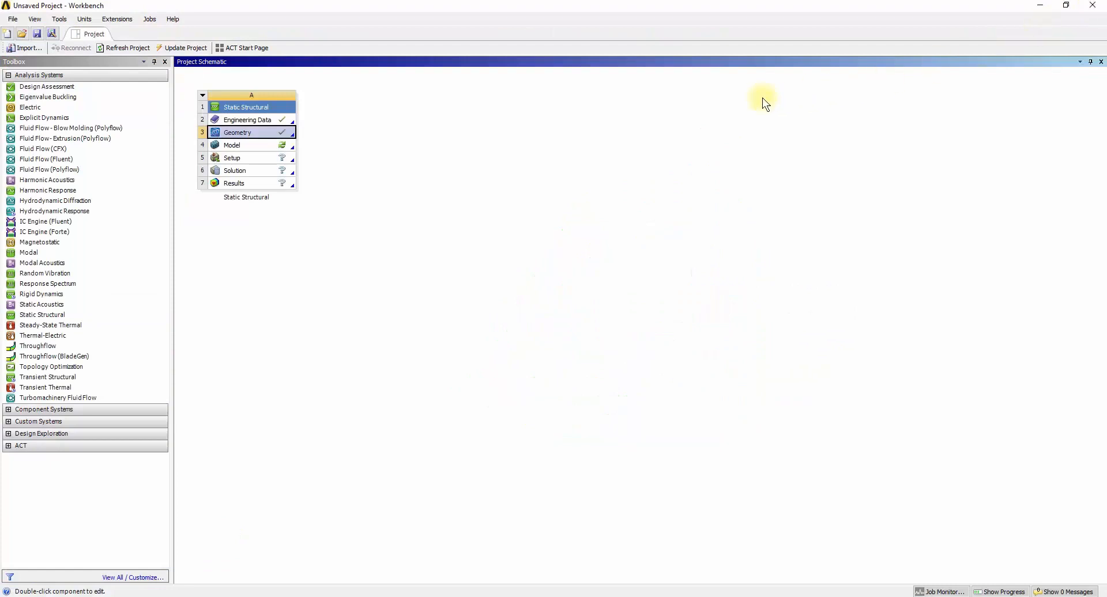
mouse_move(269, 124)
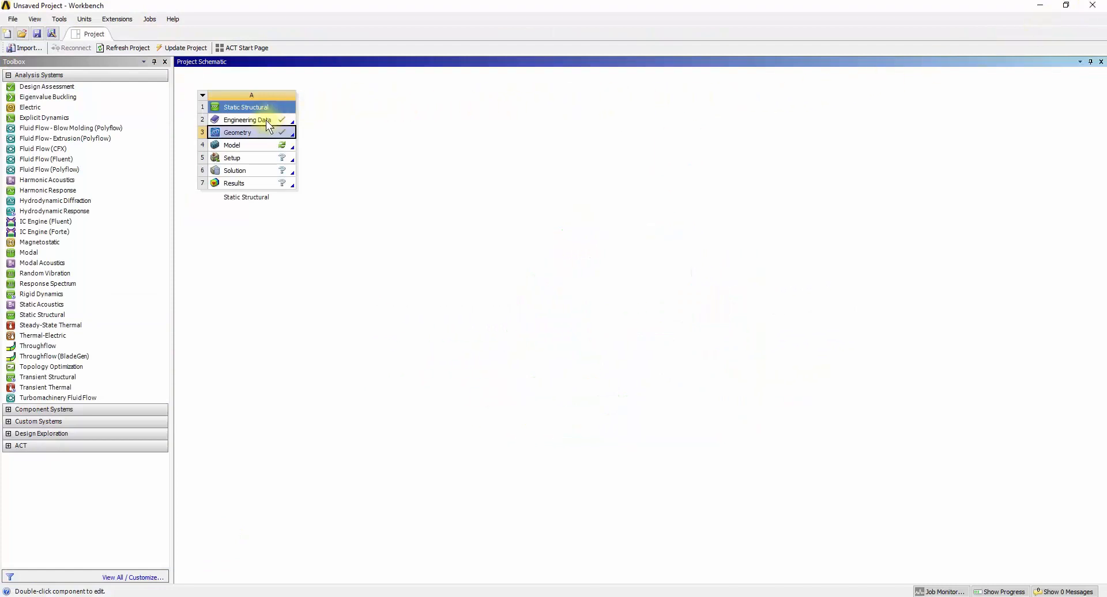
Duplicate Structural Steel in Engineering Data and rename the copy starting 'Structural Steel A'
double_click(247, 119)
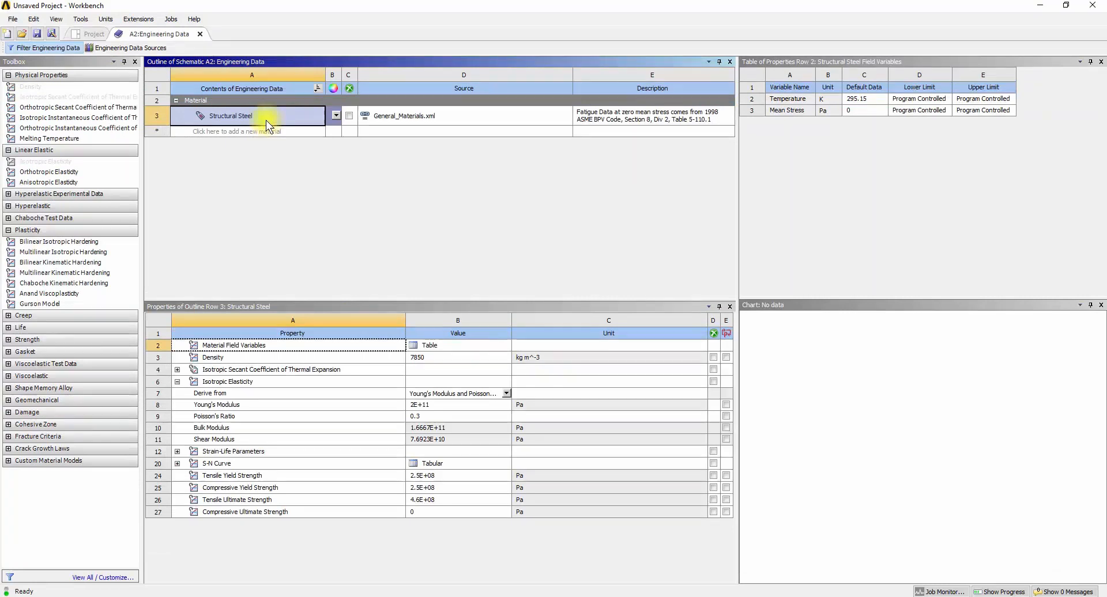
mouse_move(267, 120)
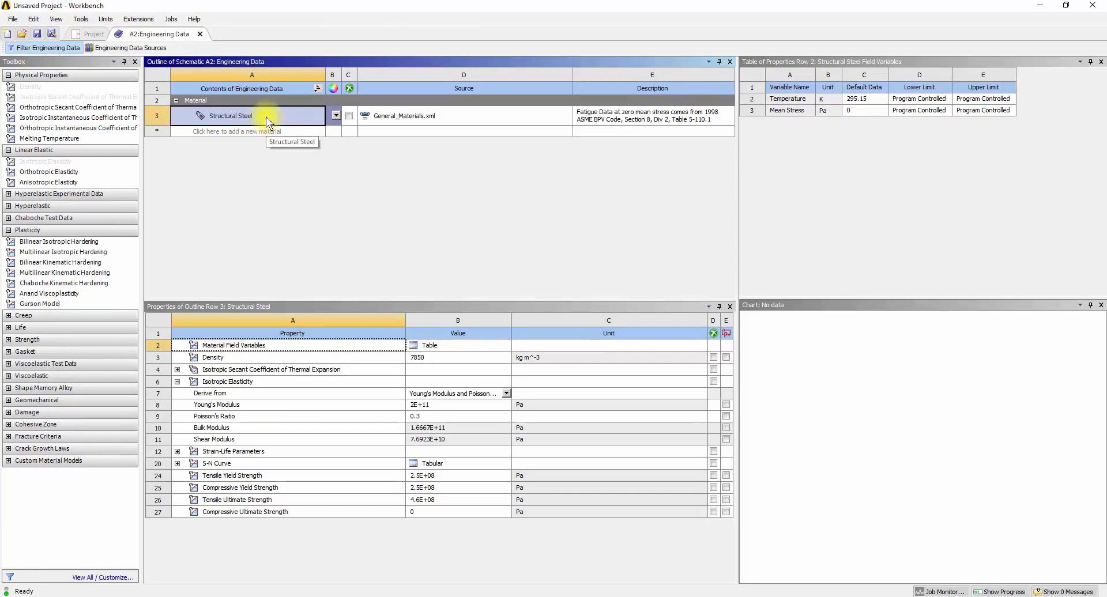
right_click(232, 115)
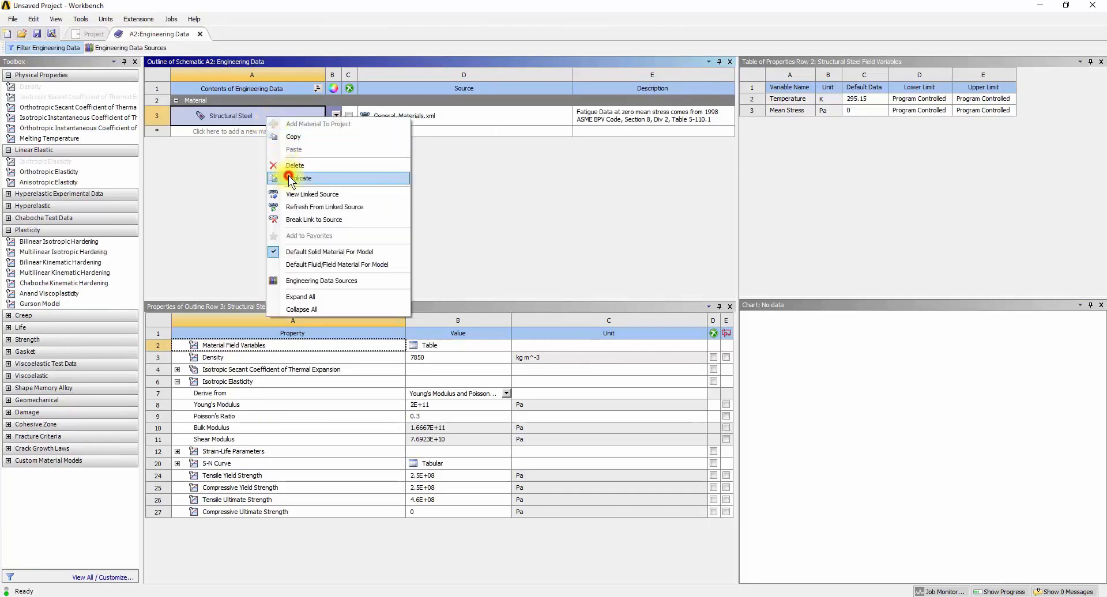
left_click(300, 177)
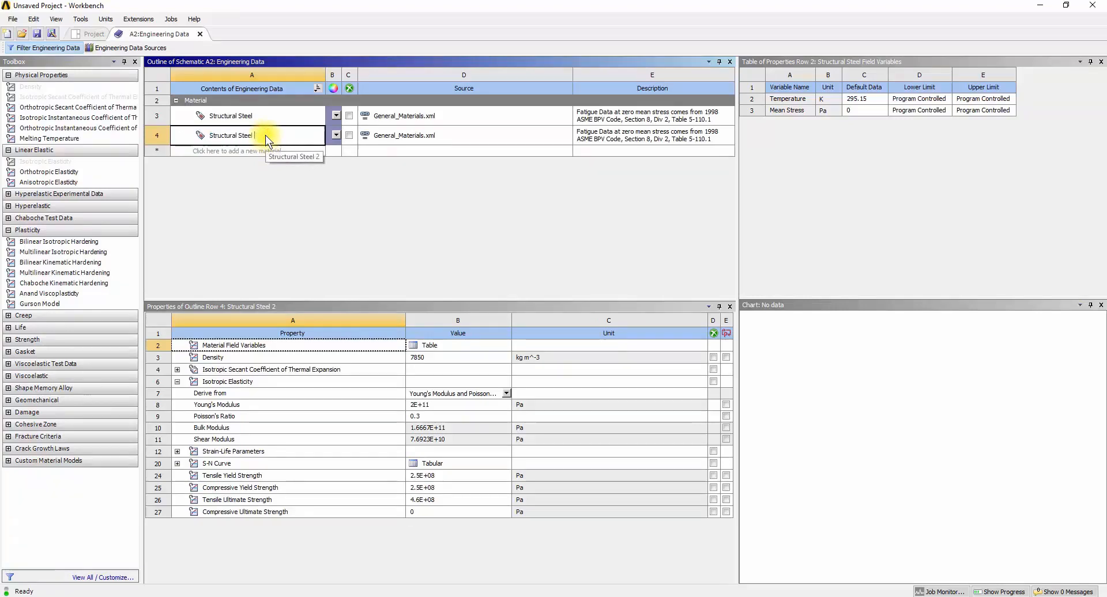
type("Al")
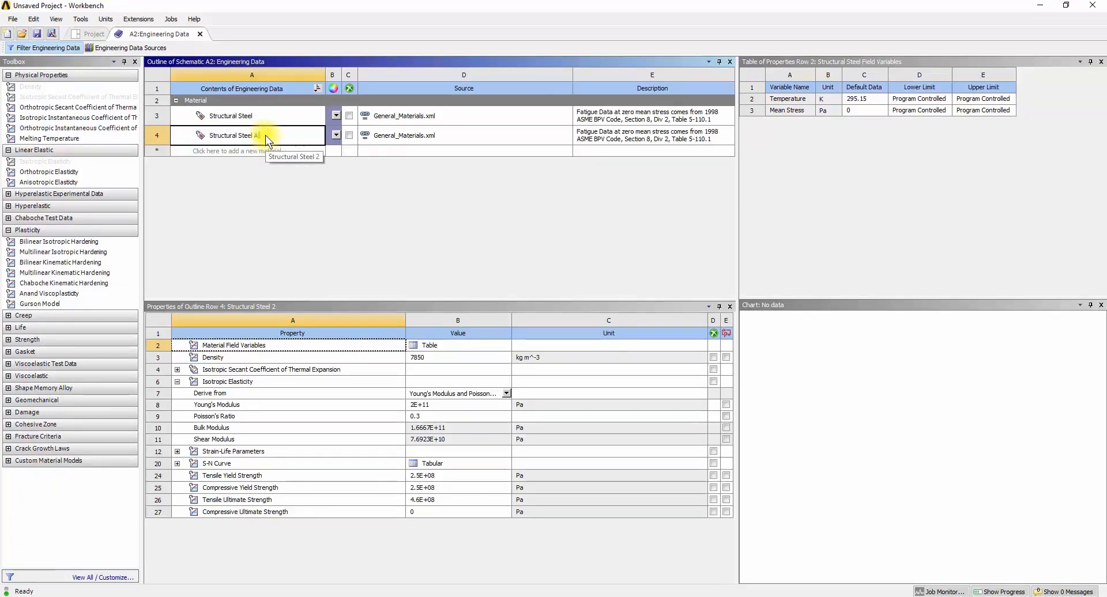
left_click(234, 150)
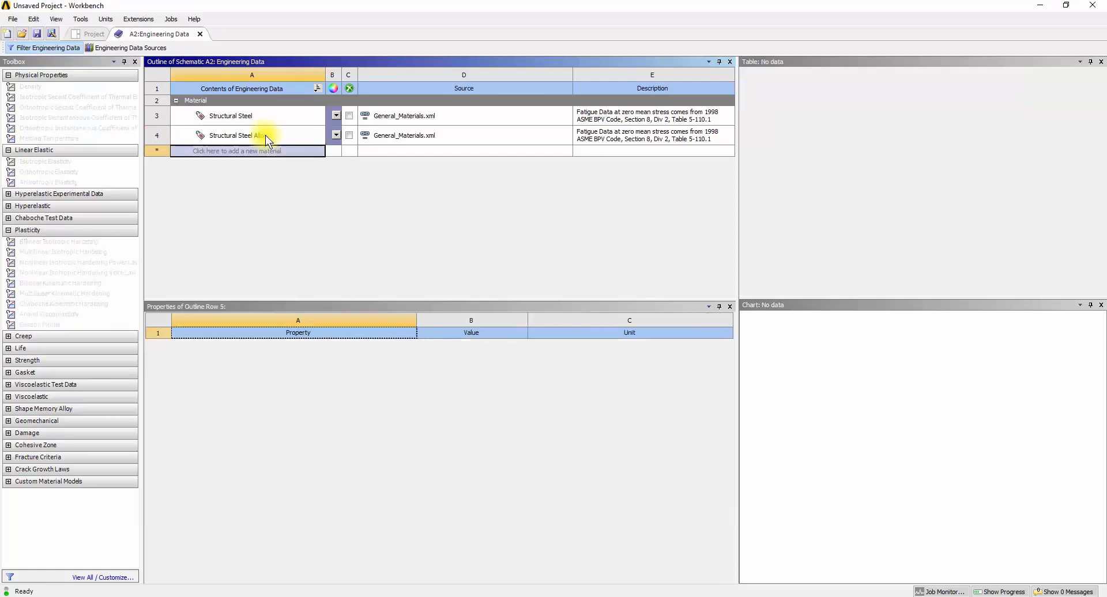
Select Structural Steel Alloy to edit its density, Young's modulus and yield strength
left_click(239, 135)
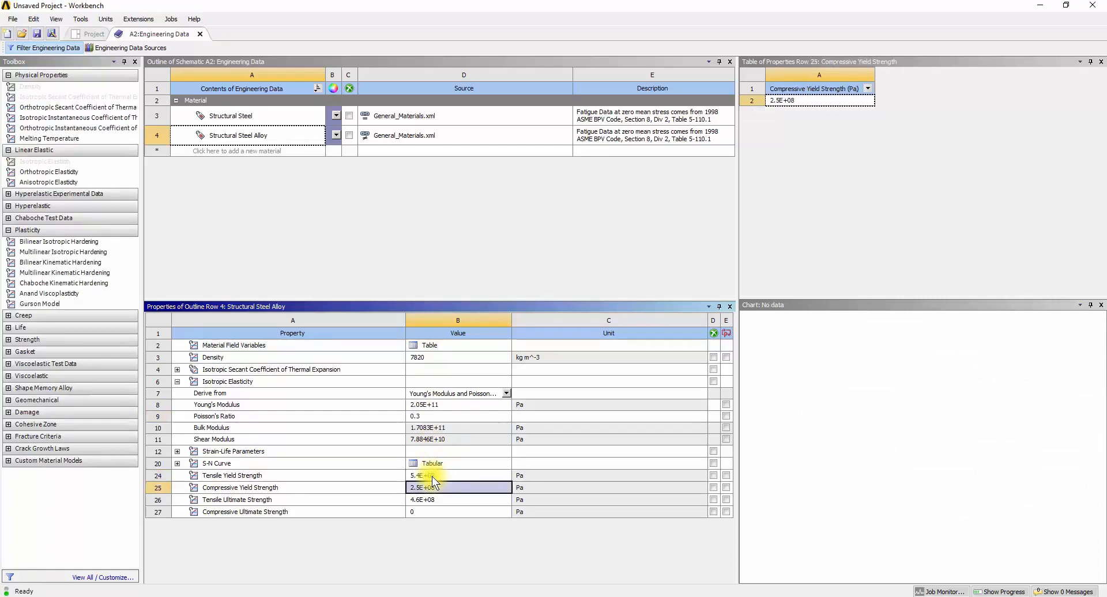
mouse_move(438, 504)
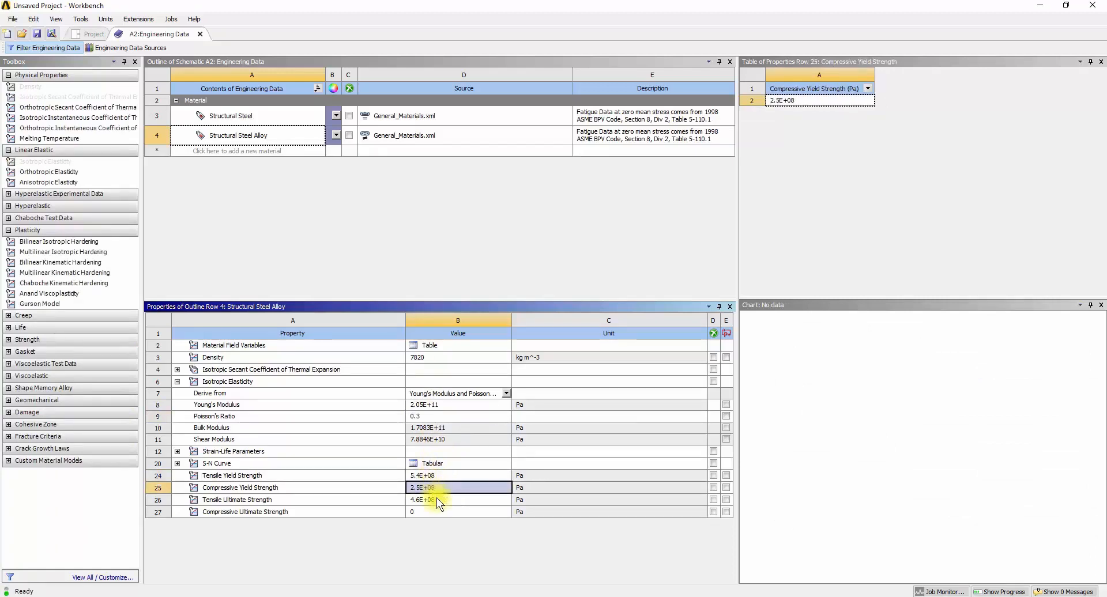